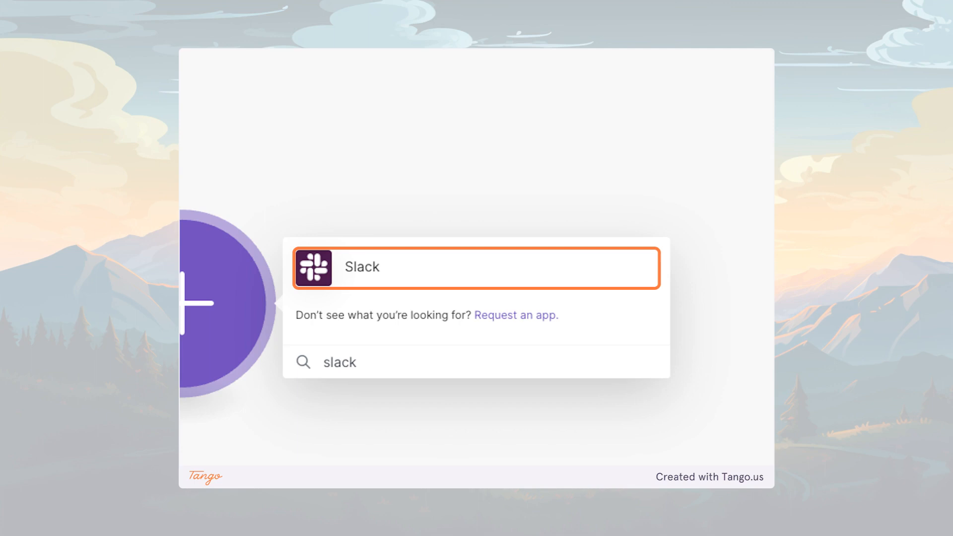
# - Add Slack as the scenario's first module, opening its New Event webhook setup
pyautogui.click(476, 267)
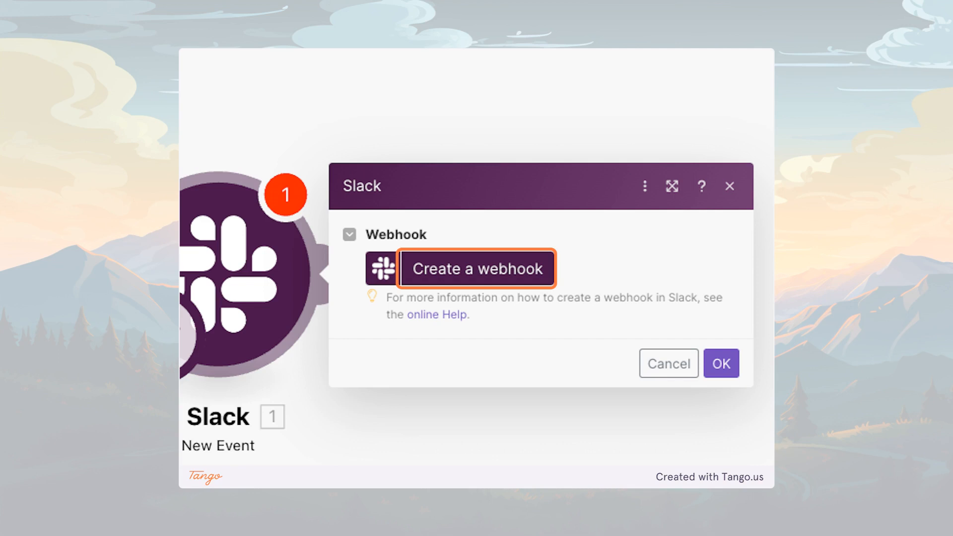
# - Create webhook 'AI Assistant New Message' for New IM message with a saved 'AI Assistant' Slack connection
pyautogui.click(477, 270)
pyautogui.write('AI Assistant New Message')
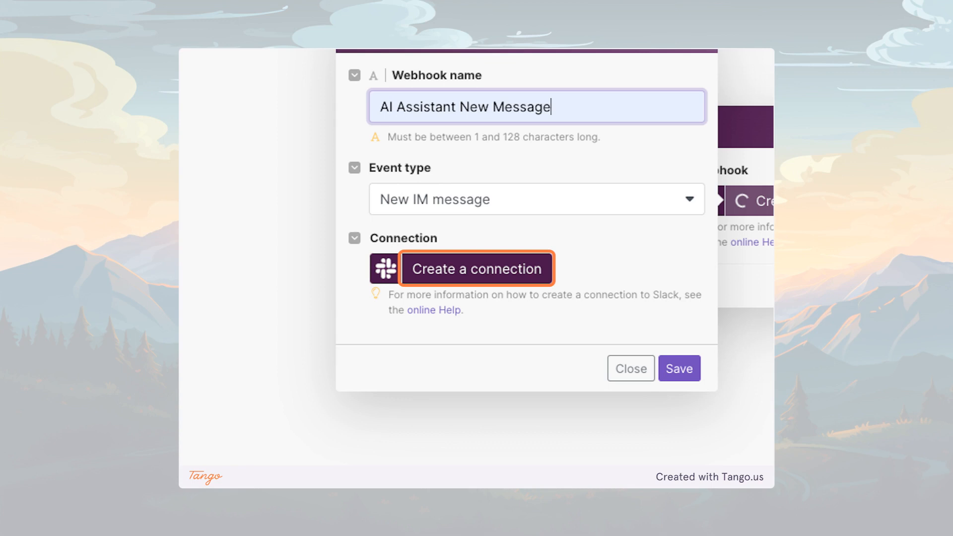
pyautogui.click(475, 269)
pyautogui.write('AI Assistant')
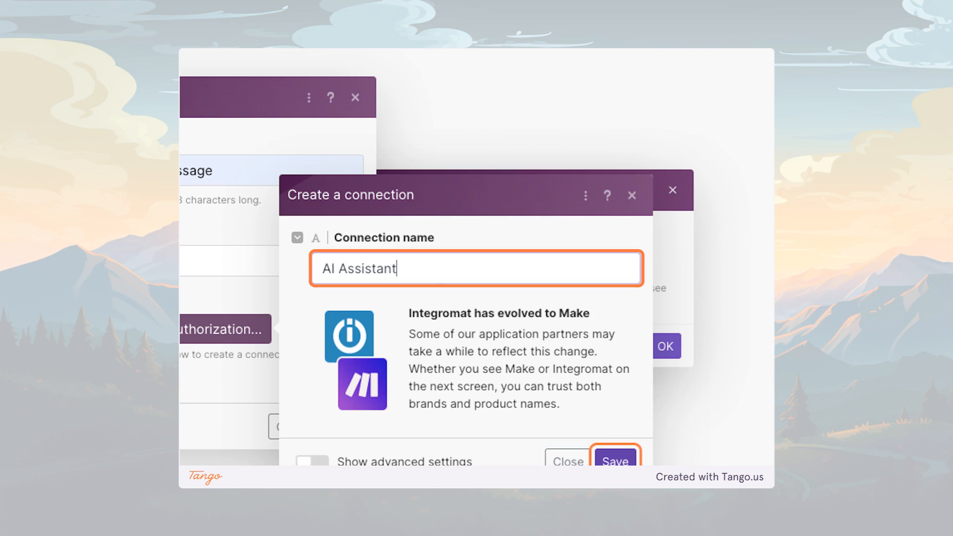
pyautogui.click(615, 461)
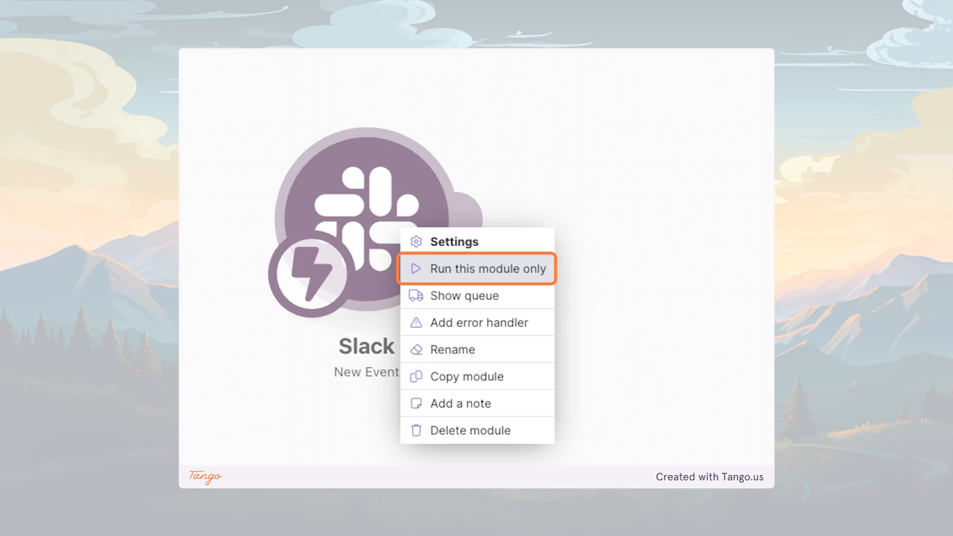
# - Run only the Slack trigger module so it waits to catch an incoming message
pyautogui.click(476, 268)
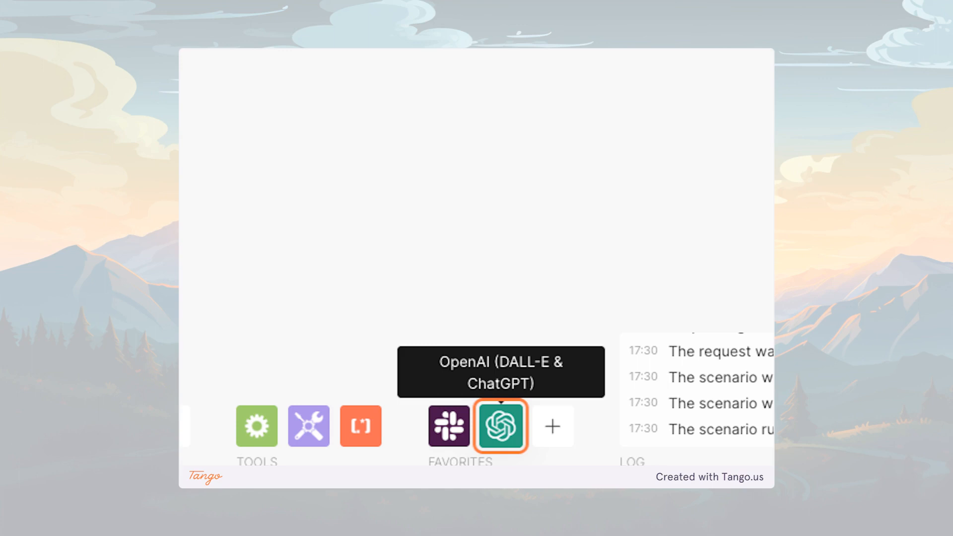
# - Add an OpenAI (DALL-E & ChatGPT) module from Favorites as the next app
pyautogui.click(500, 425)
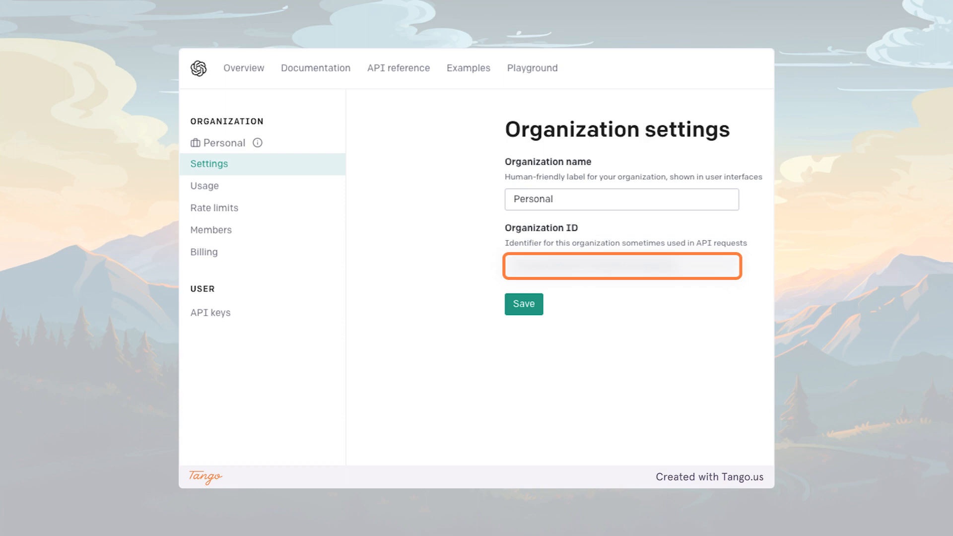
# - Copy the Organization ID from OpenAI Platform's organization settings
pyautogui.click(211, 313)
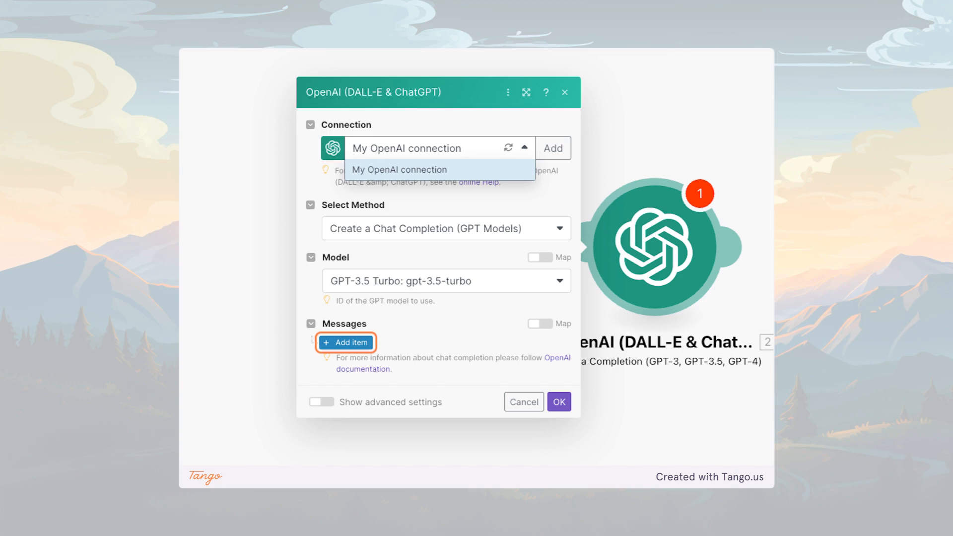
# - Add a message item to the GPT-3.5 Turbo Create a Chat Completion via My OpenAI connection
pyautogui.click(345, 341)
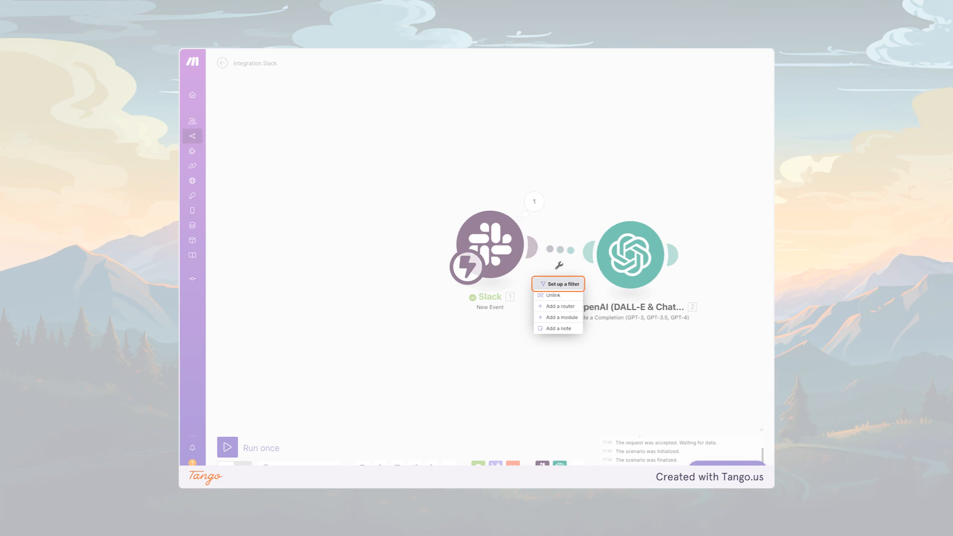
# - Add a filter on the Slack–OpenAI link passing only when 1. User equals the specific user ID
pyautogui.click(558, 284)
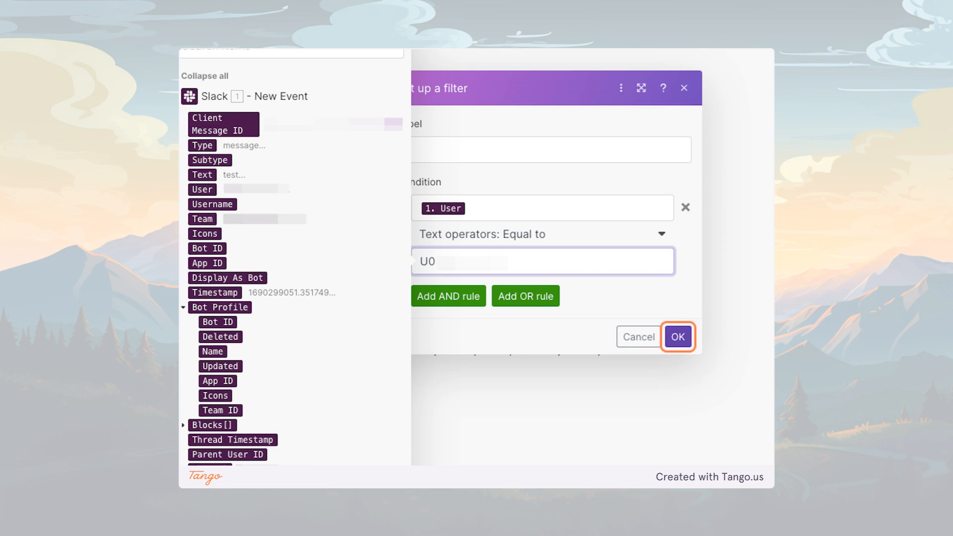
pyautogui.click(677, 337)
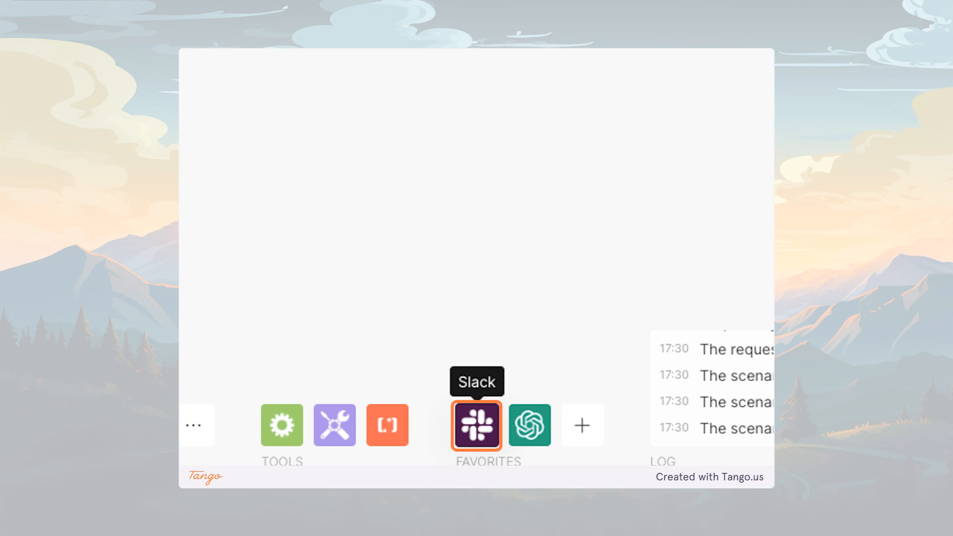
# - Add a second Slack module from Favorites after the OpenAI step
pyautogui.click(477, 425)
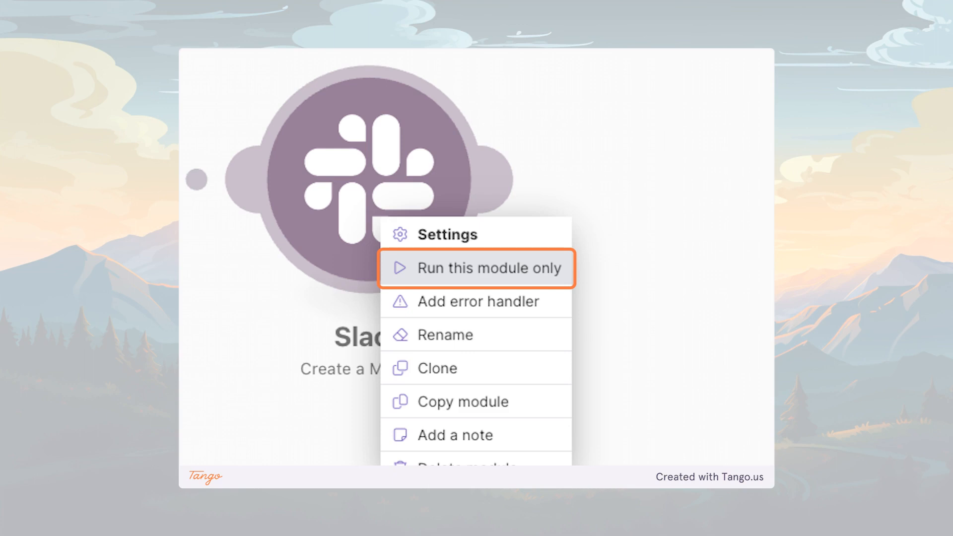
# - Run only the Slack Create a Message module with Content 'Hey!', sending it to the DM
pyautogui.click(476, 268)
pyautogui.write('Hey!')
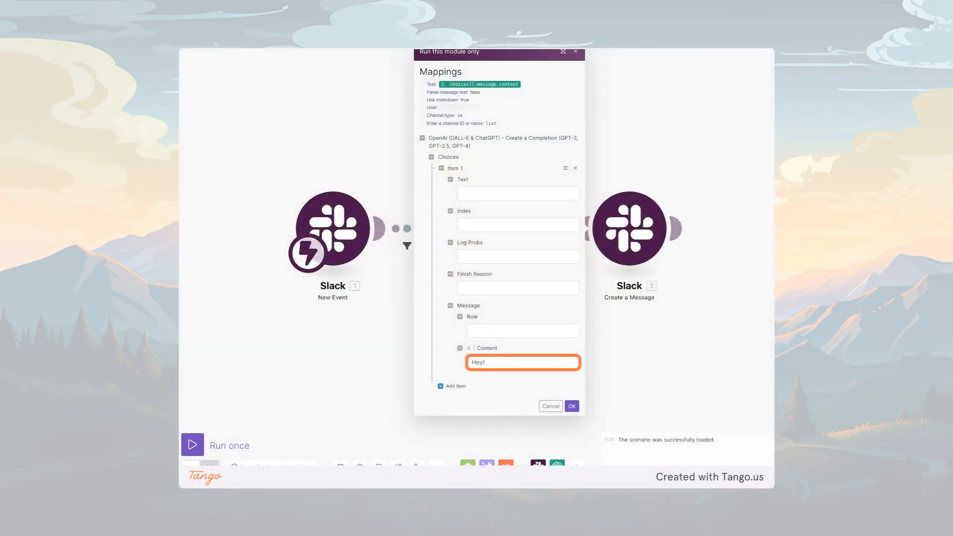
pyautogui.click(571, 406)
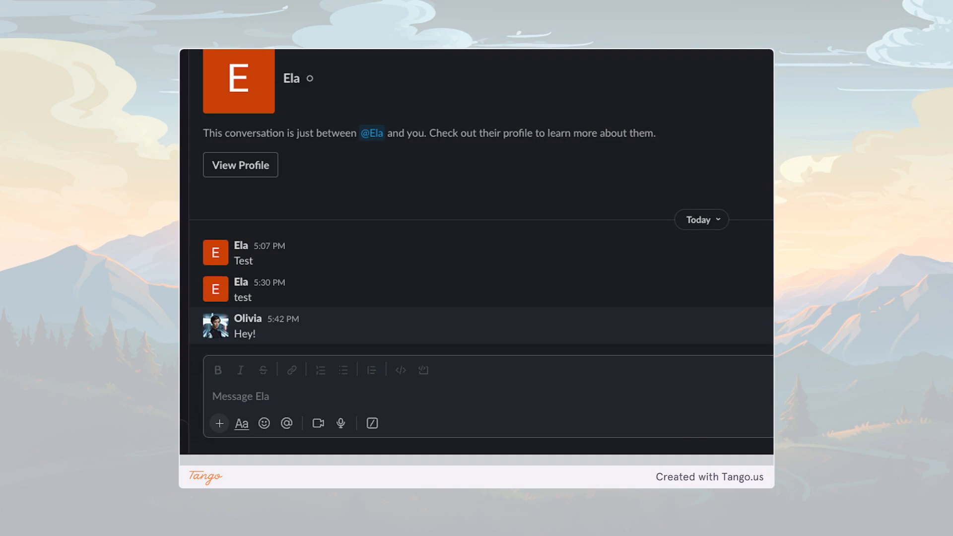